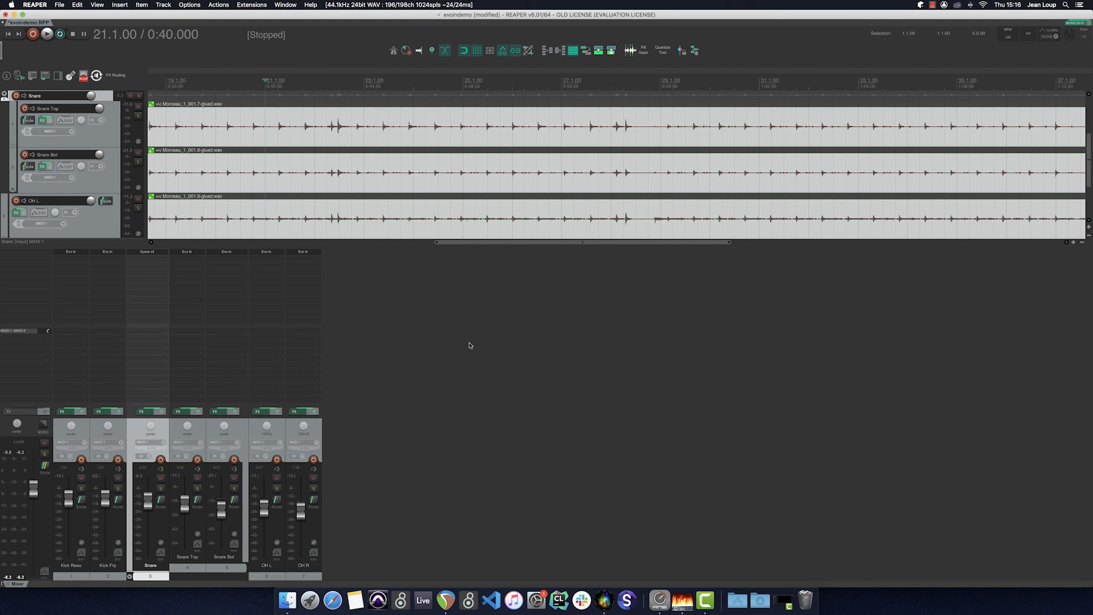
- Play back the drum session to hear the snare and overhead tracks
{"action": "left_click", "coordinate": [46, 34]}
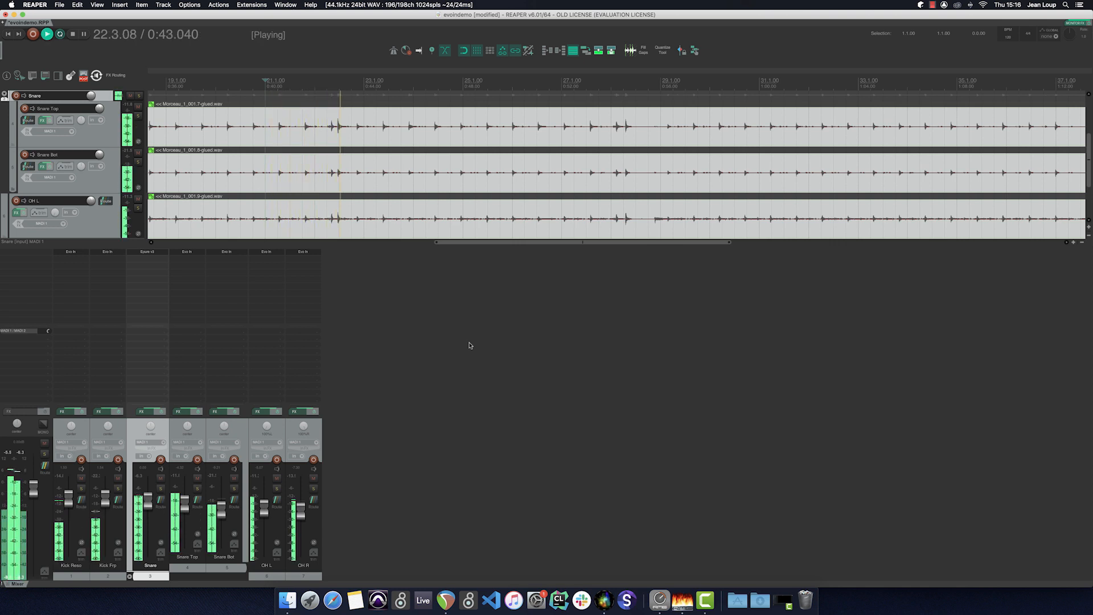
{"action": "left_click", "coordinate": [72, 34]}
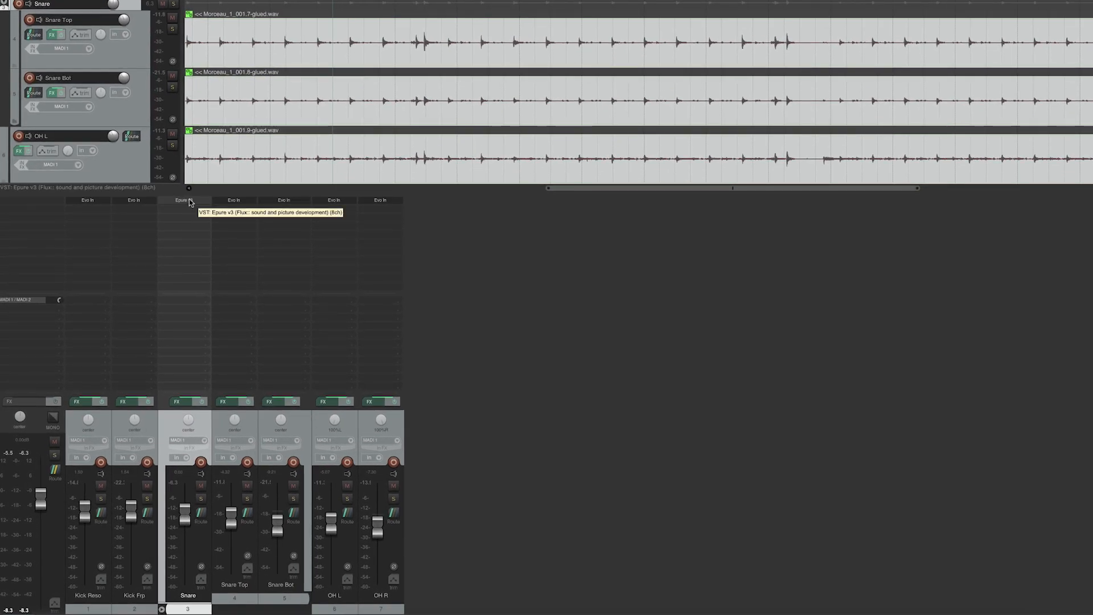
- Open the Snare track's Epure v3 EQ and sweep the low-cut frequency up toward 100 Hz
{"action": "left_click", "coordinate": [181, 200]}
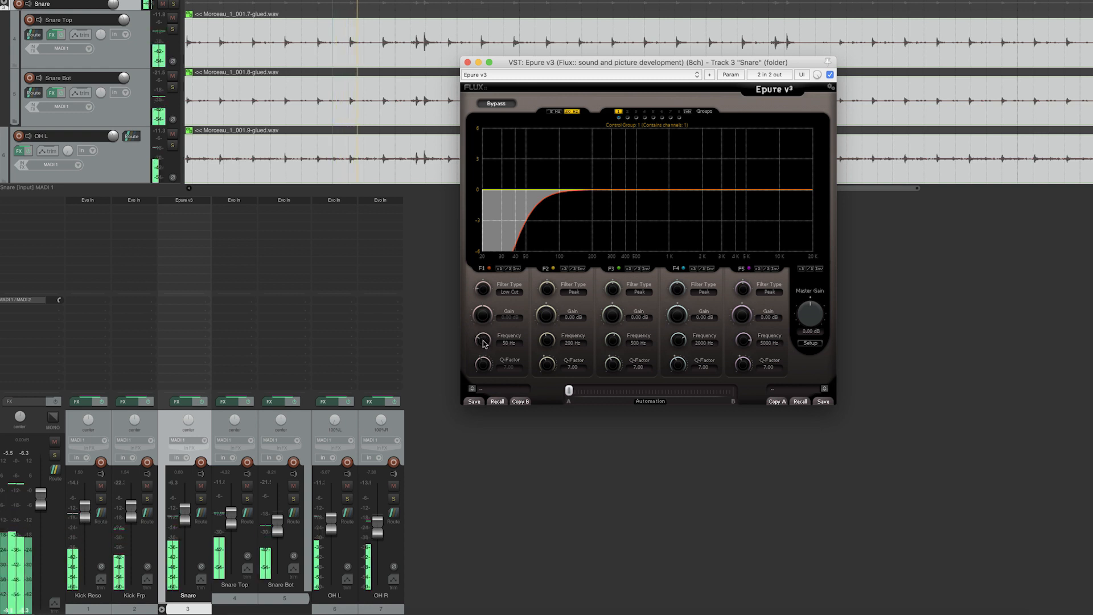
{"action": "left_click_drag", "start_coordinate": [484, 341], "coordinate": [484, 333]}
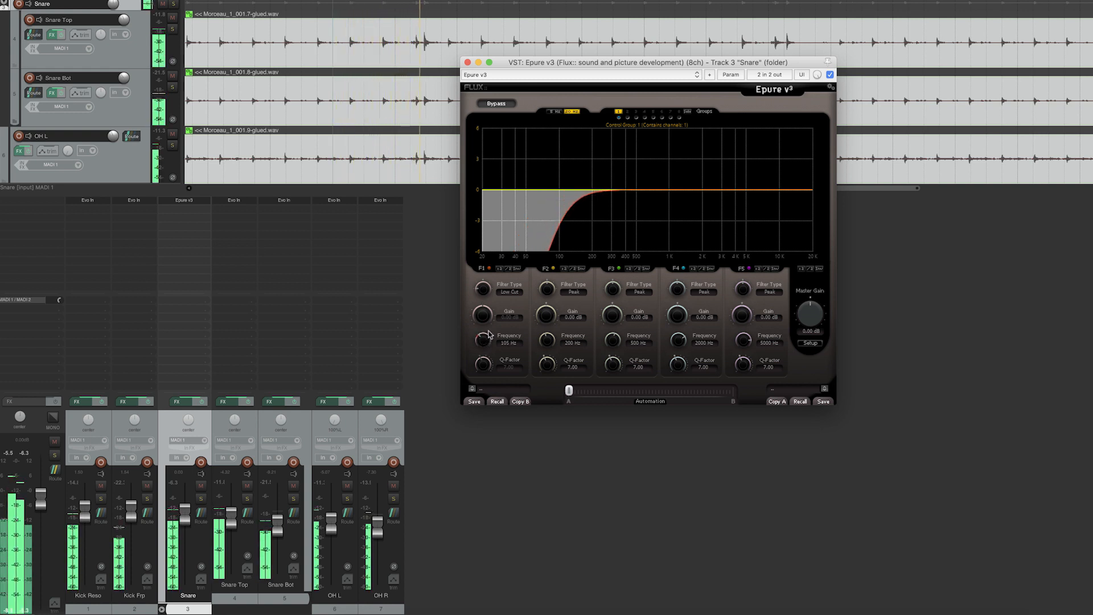
{"action": "left_click_drag", "start_coordinate": [484, 341], "coordinate": [484, 334]}
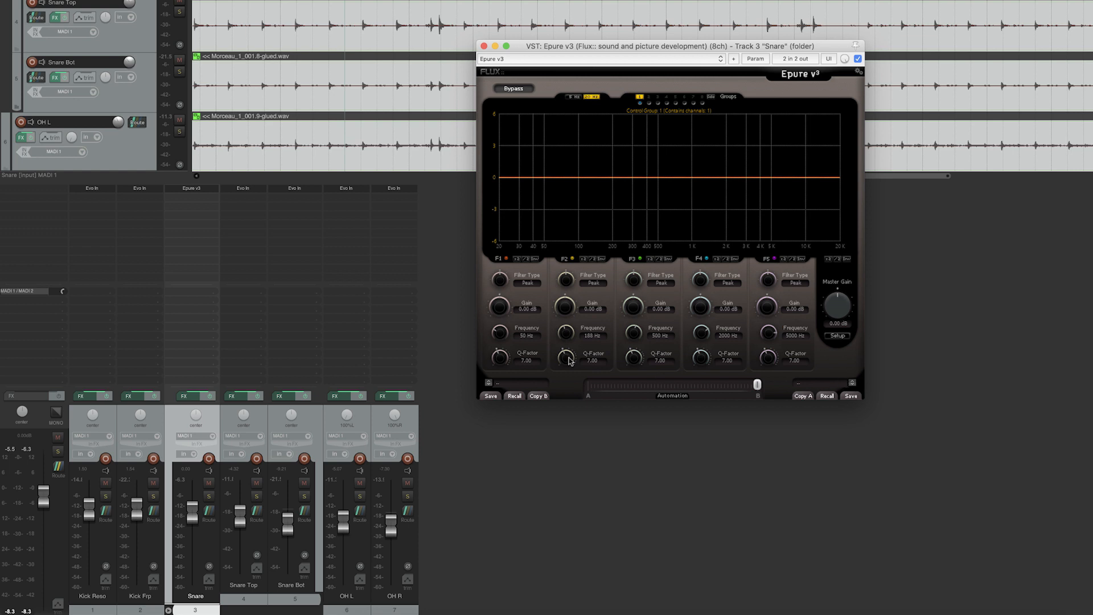
- Narrow the Epure band 2 Q-Factor to about 32 for a 186 Hz boost
{"action": "left_click", "coordinate": [208, 494]}
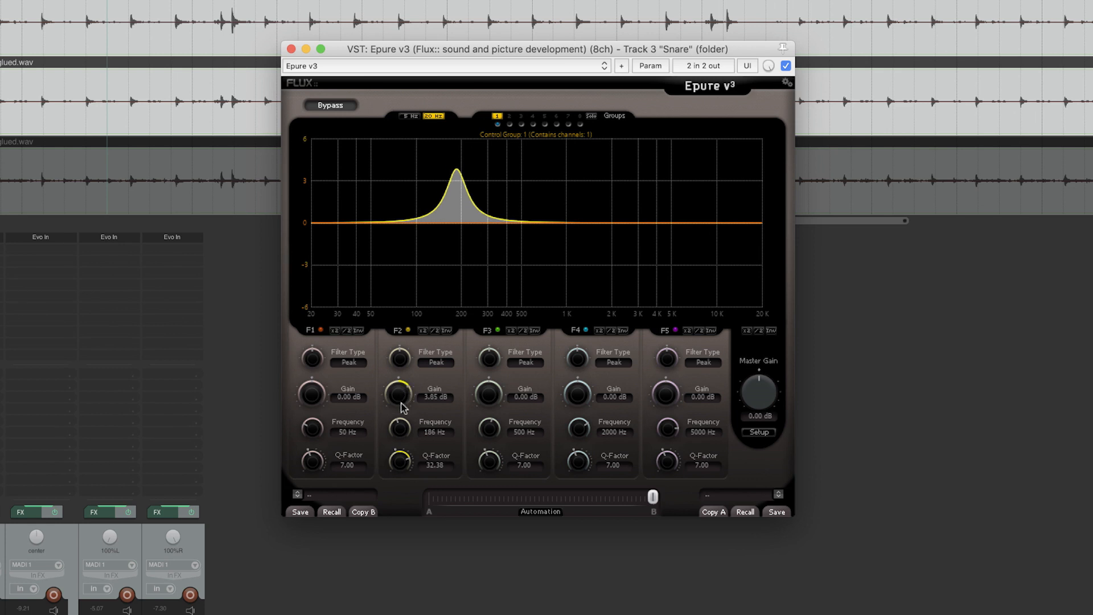
- Pull the 186 Hz band 2 gain below 0 dB to a cut of about -2.3 dB
{"action": "left_click_drag", "start_coordinate": [400, 394], "coordinate": [400, 393]}
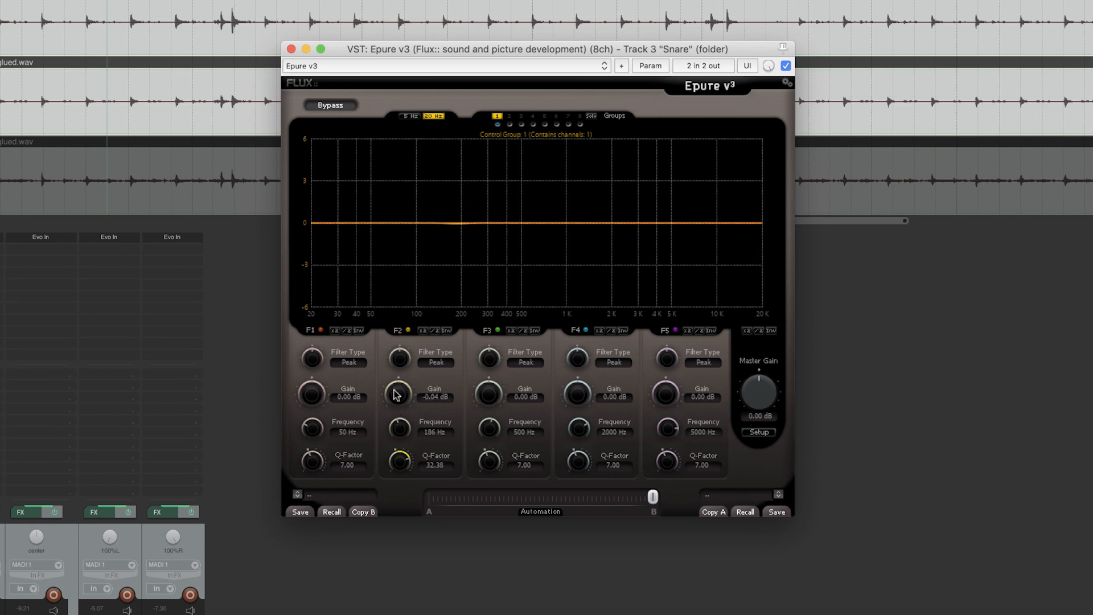
{"action": "left_click_drag", "start_coordinate": [398, 394], "coordinate": [398, 411]}
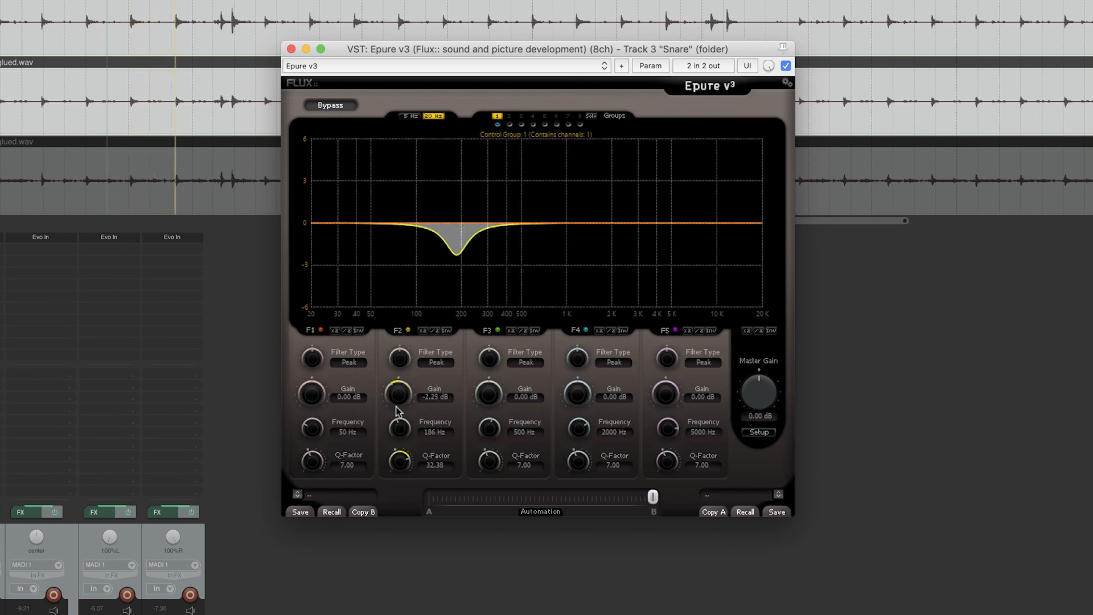
{"action": "left_click_drag", "start_coordinate": [400, 394], "coordinate": [399, 401]}
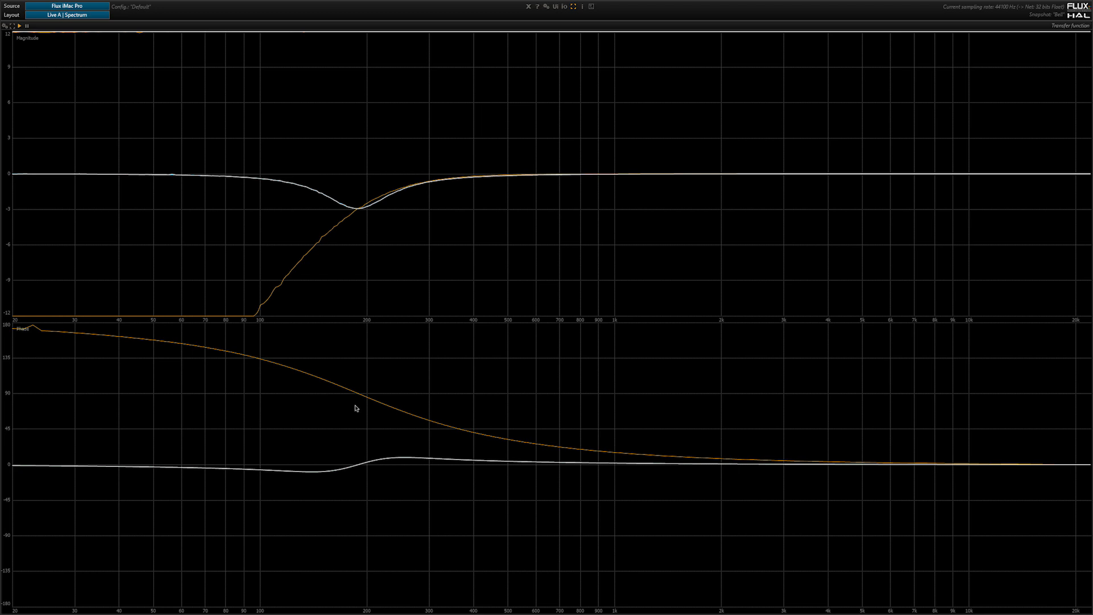
{"action": "mouse_move", "coordinate": [346, 238]}
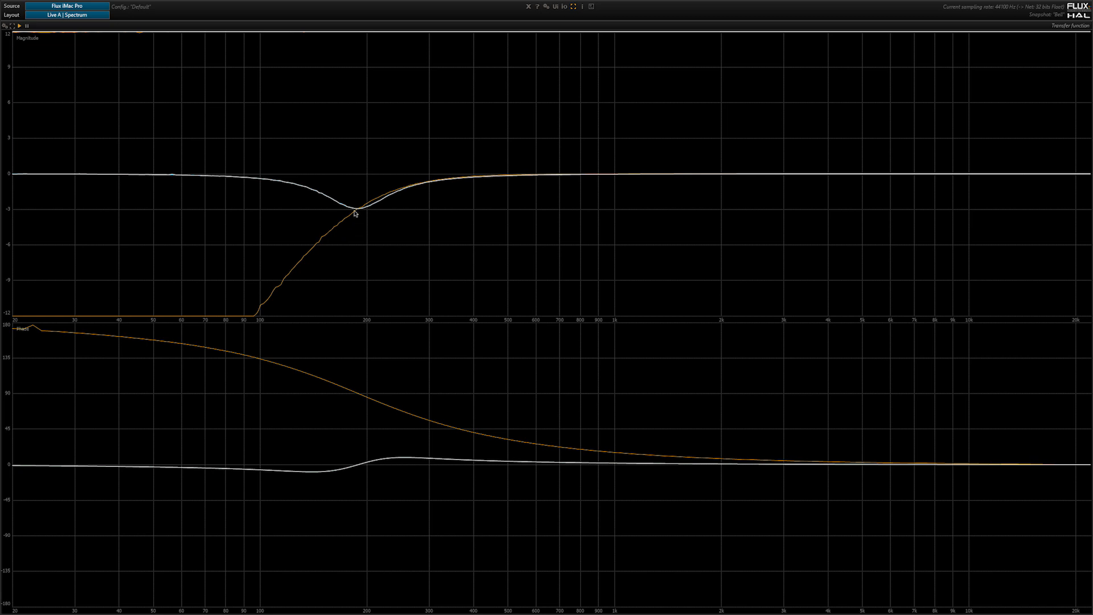
{"action": "mouse_move", "coordinate": [360, 204]}
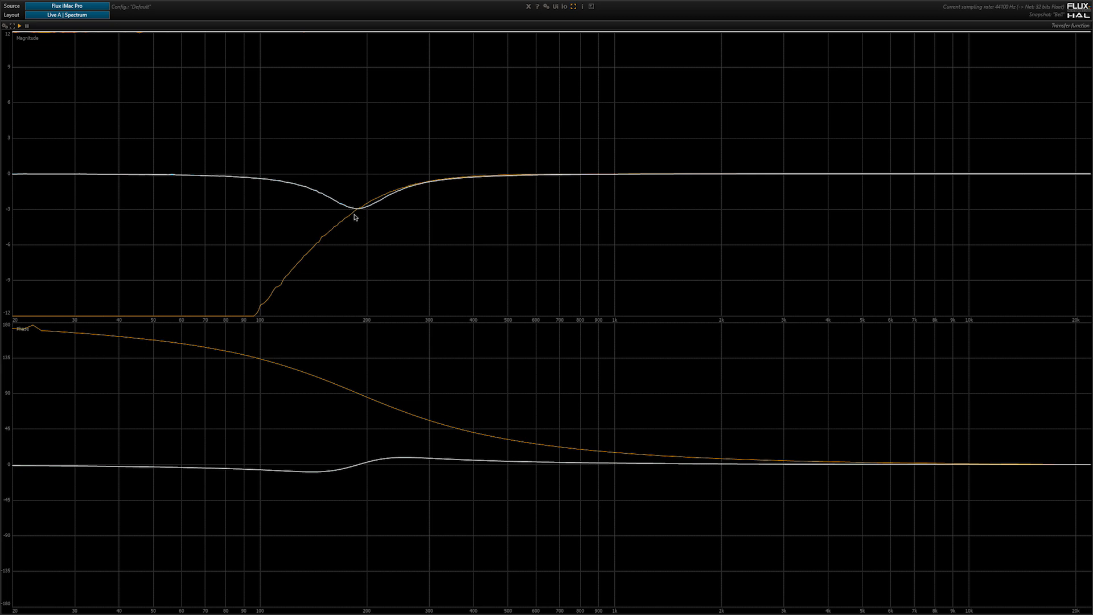
{"action": "mouse_move", "coordinate": [322, 394]}
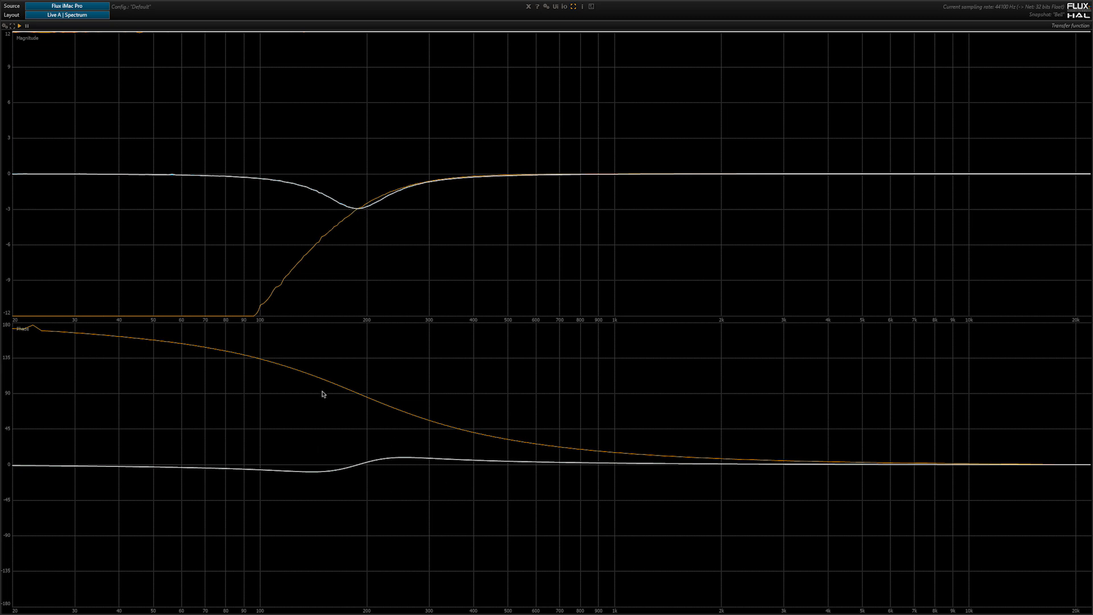
{"action": "mouse_move", "coordinate": [390, 454]}
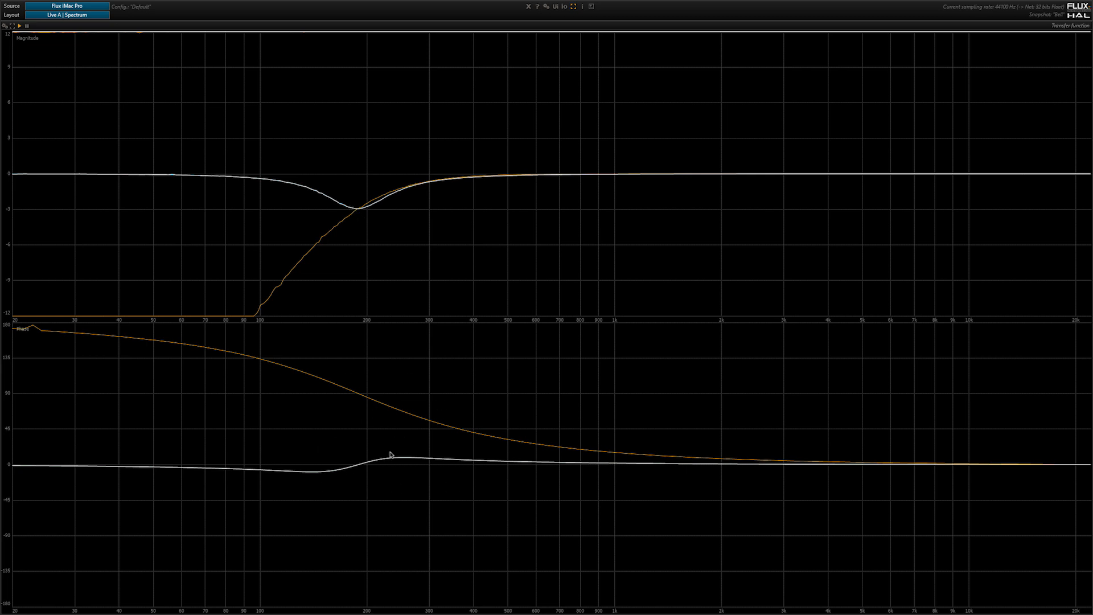
{"action": "mouse_move", "coordinate": [292, 478]}
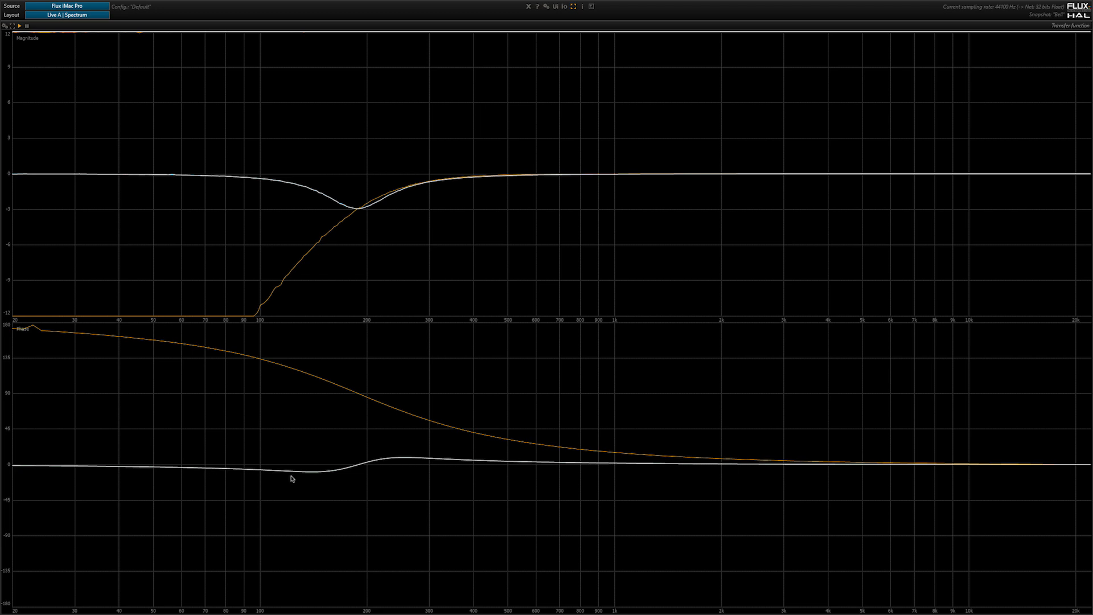
{"action": "mouse_move", "coordinate": [363, 466]}
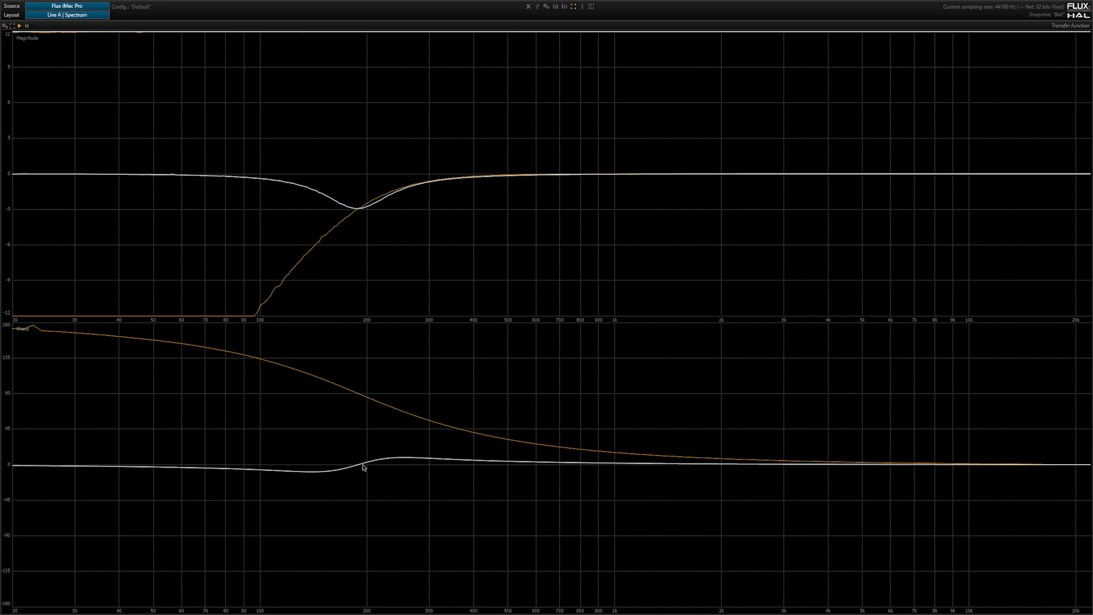
{"action": "mouse_move", "coordinate": [299, 371]}
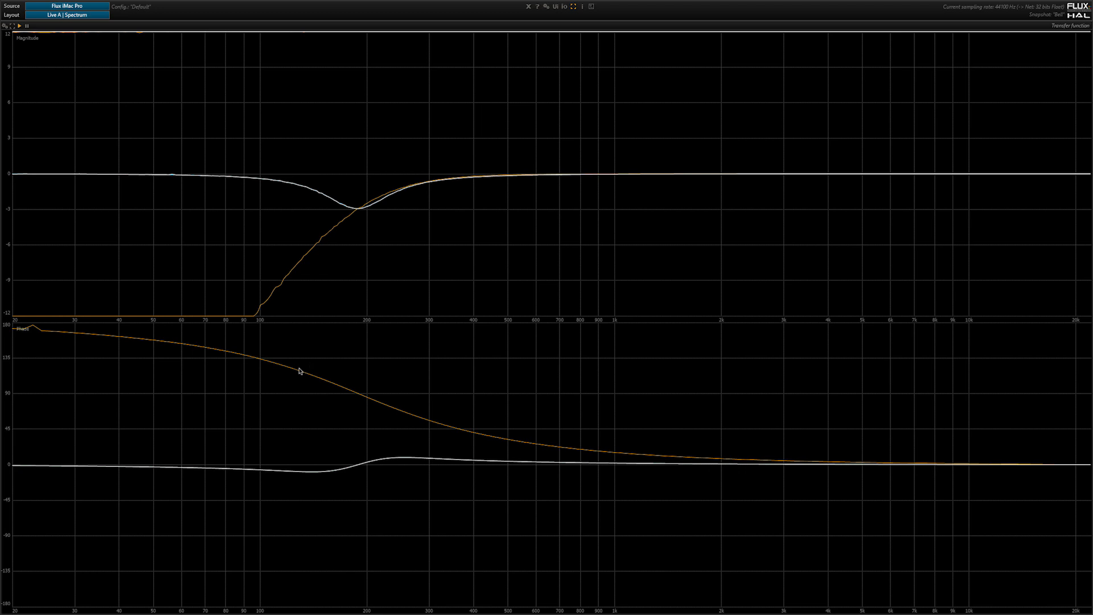
{"action": "mouse_move", "coordinate": [358, 400]}
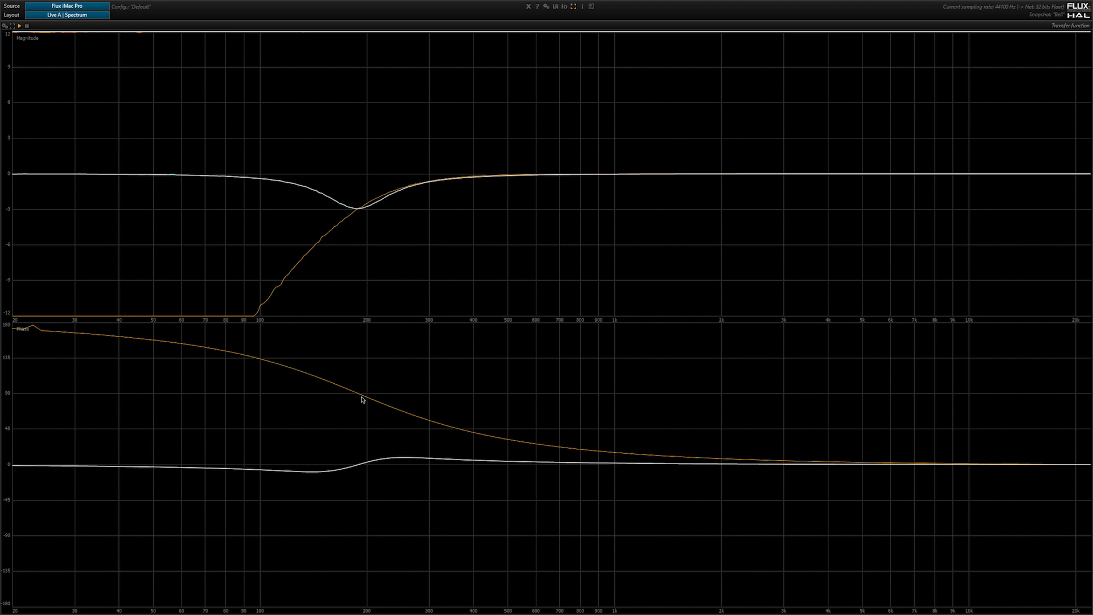
{"action": "mouse_move", "coordinate": [347, 387]}
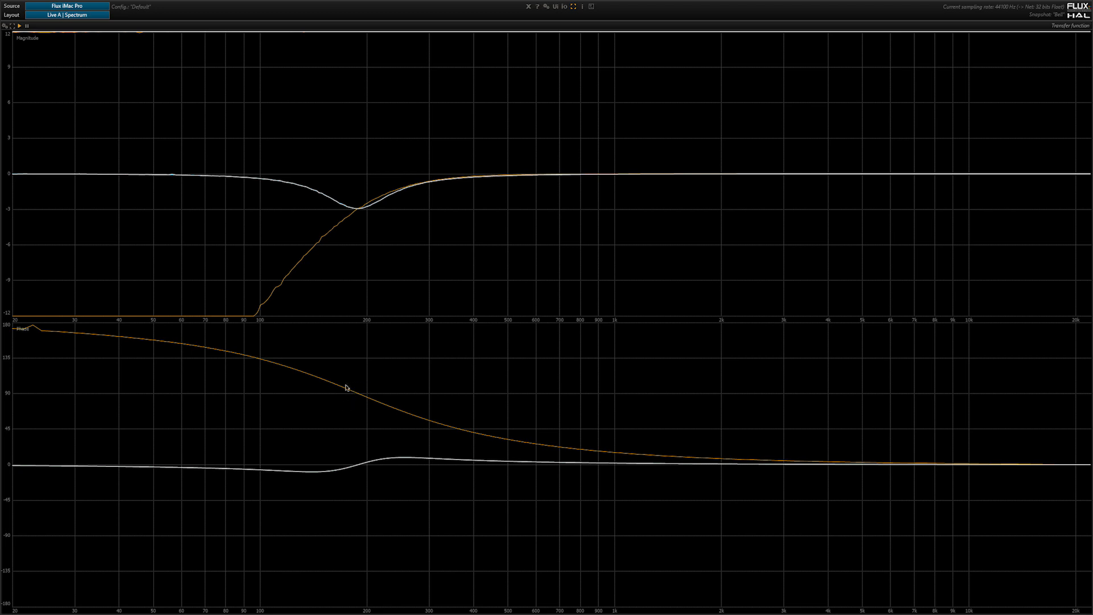
{"action": "mouse_move", "coordinate": [355, 407]}
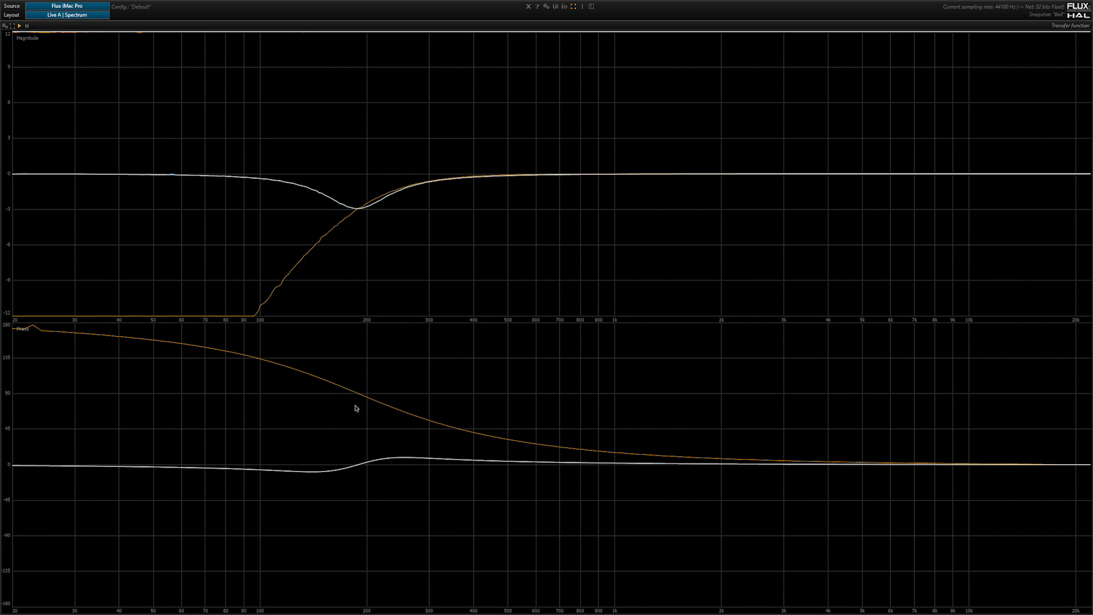